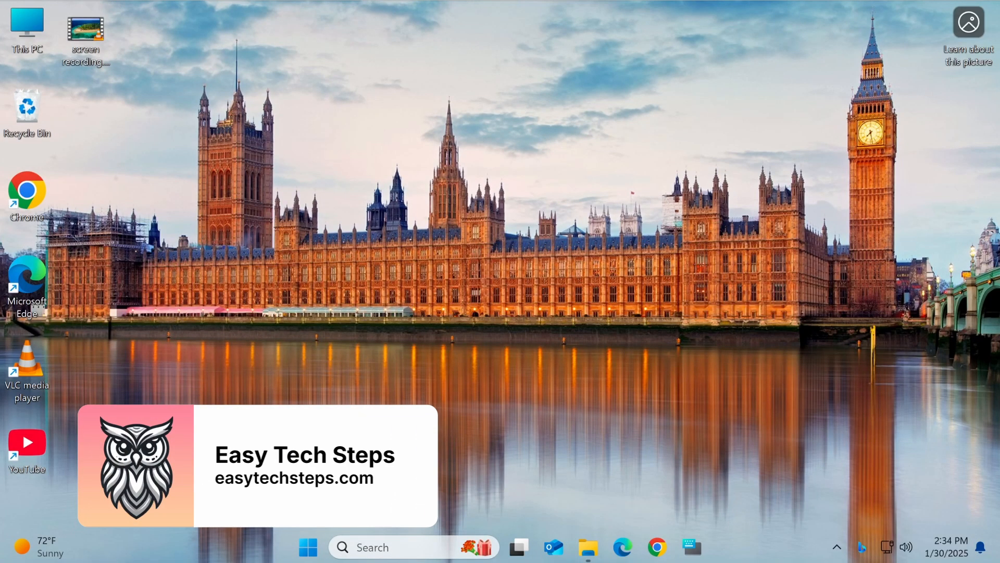
pyautogui.moveTo(630, 278)
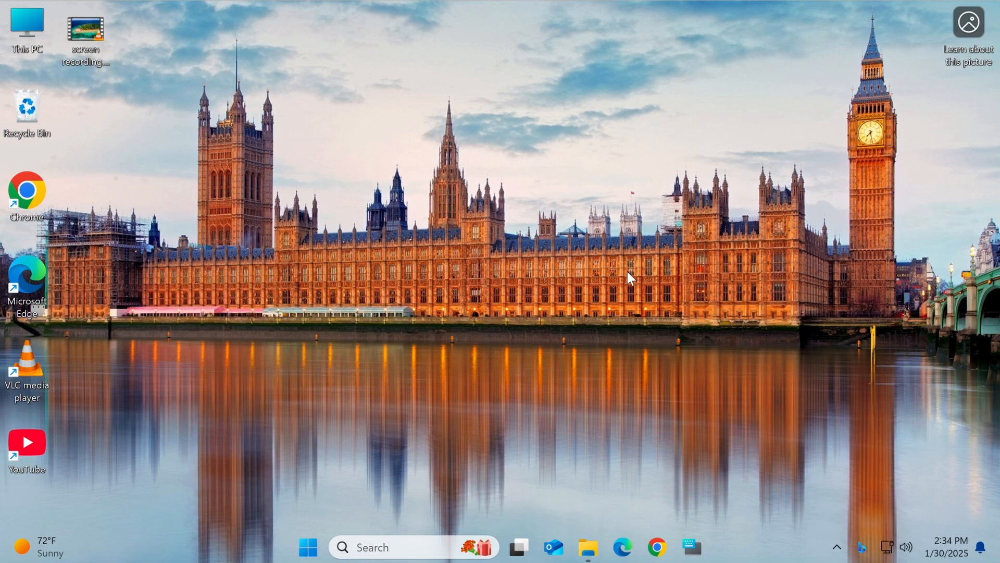
pyautogui.moveTo(395, 194)
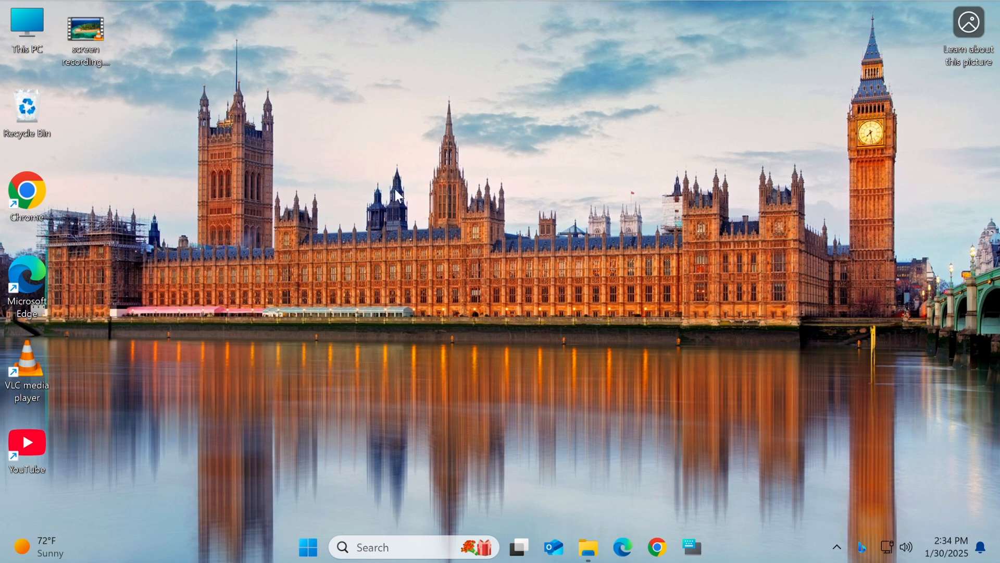
# - Launch VLC and add screen recording.mkv from the Desktop in Convert / Save
pyautogui.doubleClick(27, 356)
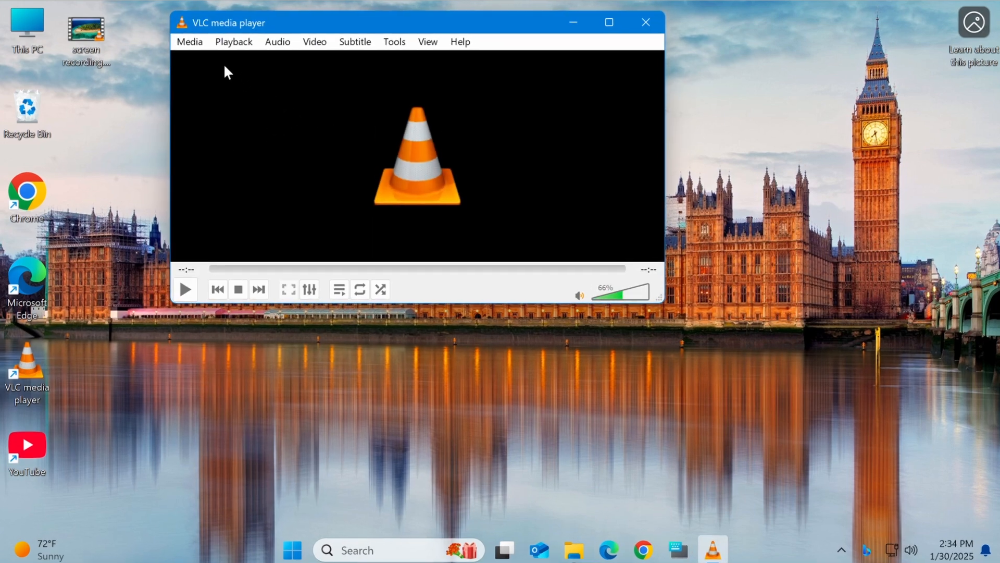
pyautogui.click(188, 41)
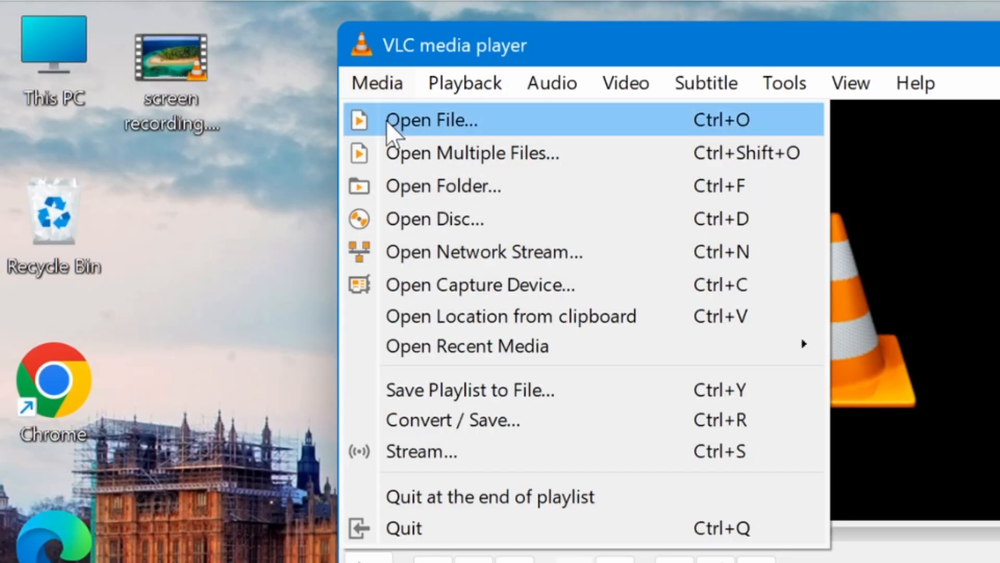
pyautogui.moveTo(446, 420)
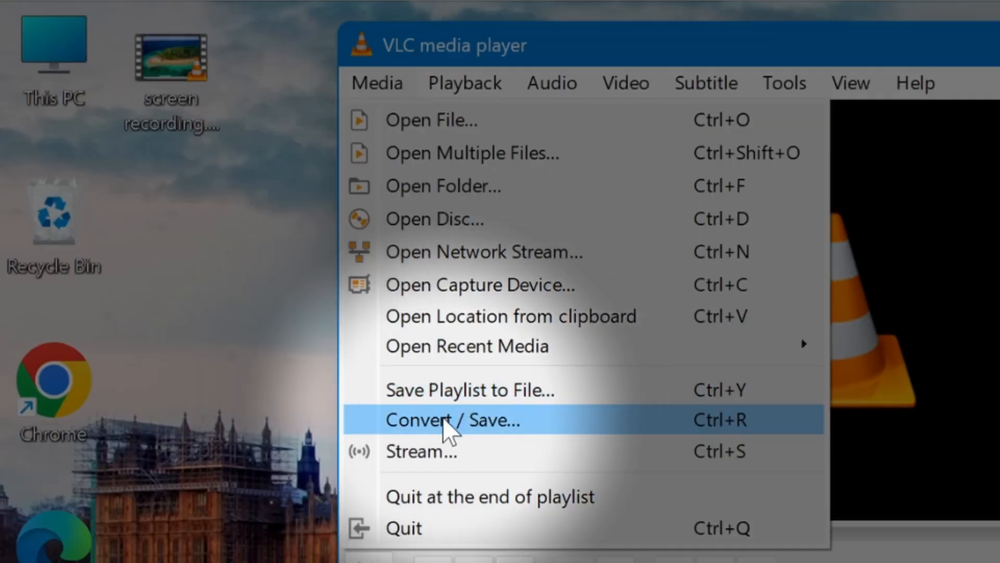
pyautogui.click(453, 420)
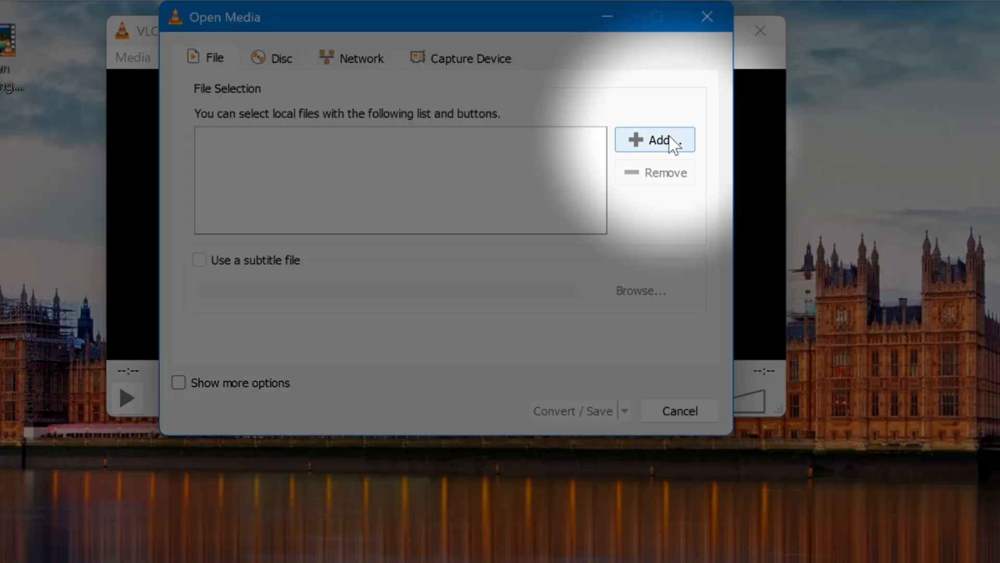
pyautogui.click(653, 140)
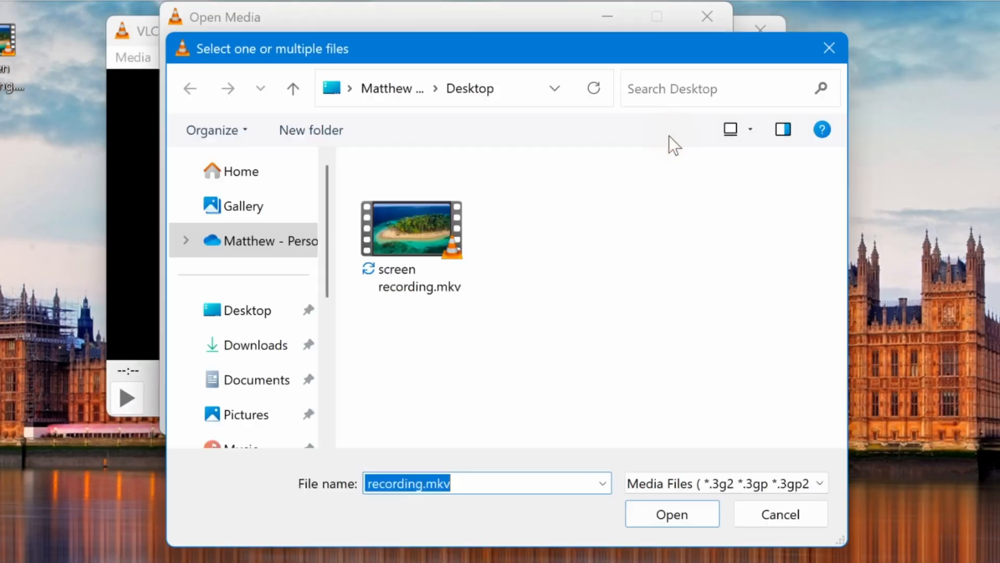
pyautogui.click(411, 226)
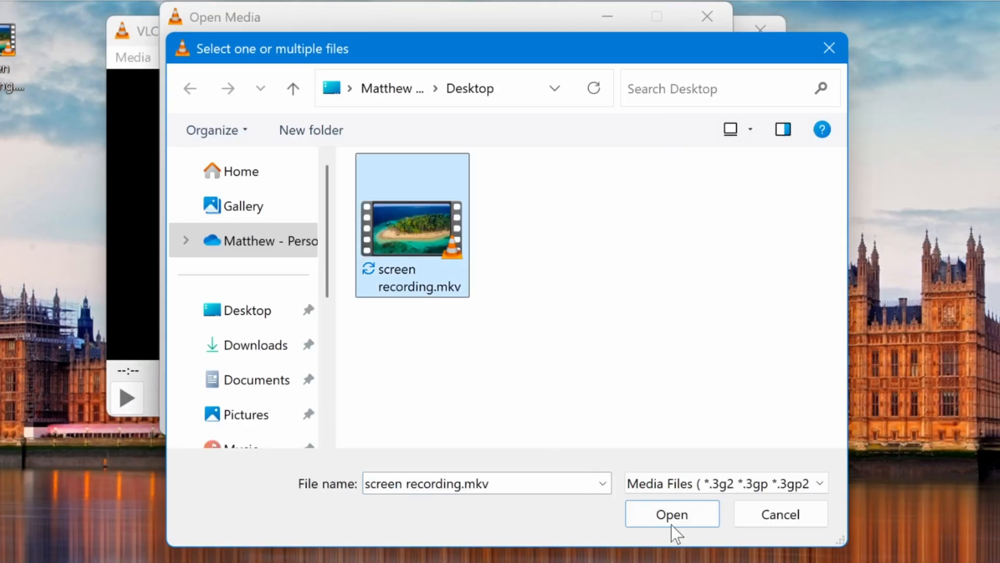
pyautogui.click(670, 514)
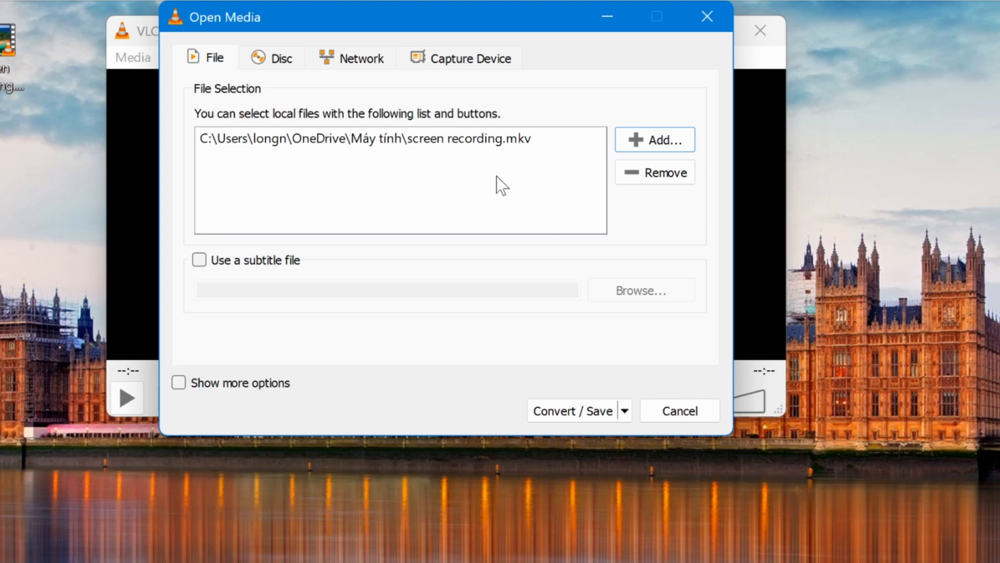
pyautogui.moveTo(632, 417)
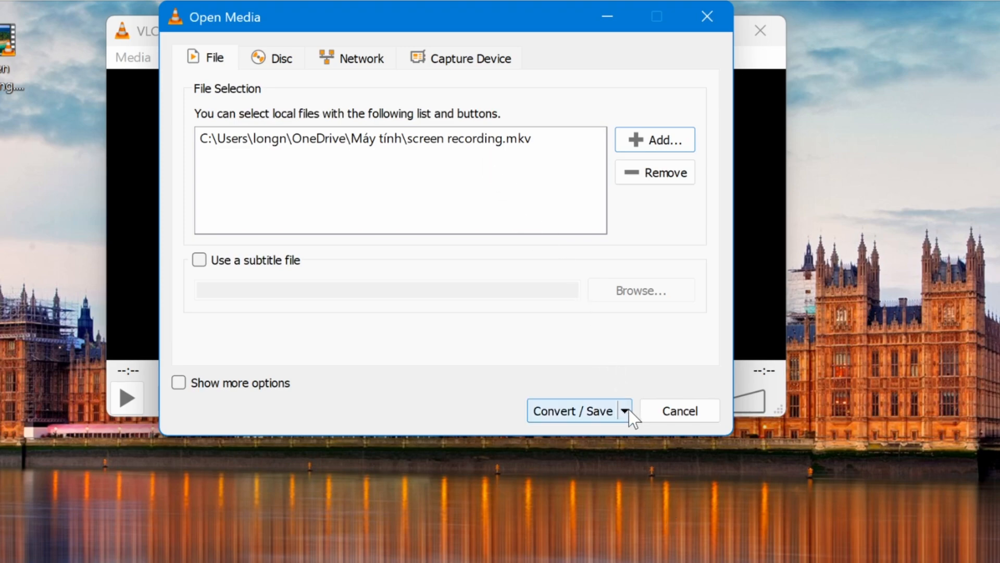
# - Choose Convert and keep the Video - H.264 + MP3 (MP4) output profile
pyautogui.click(624, 410)
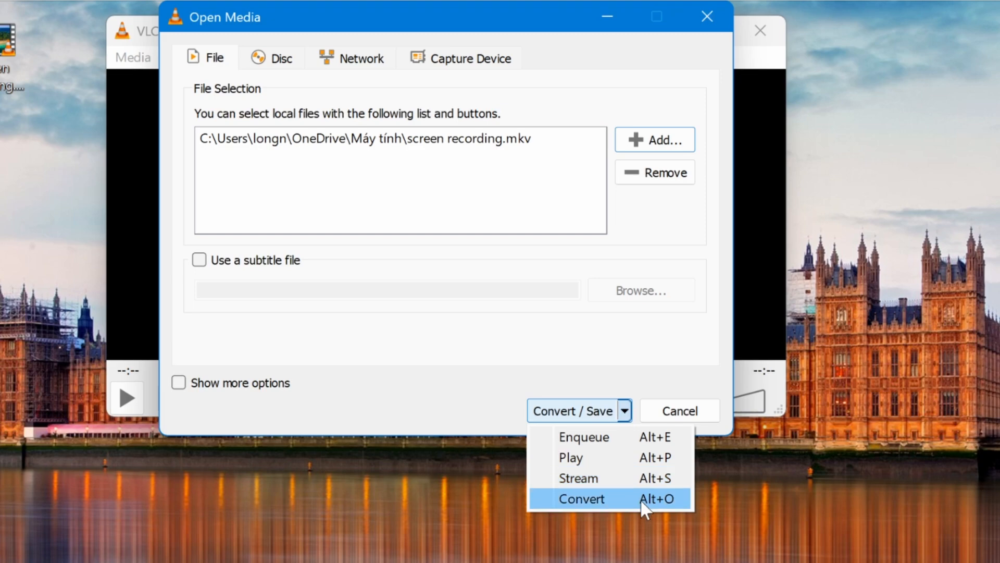
pyautogui.click(579, 498)
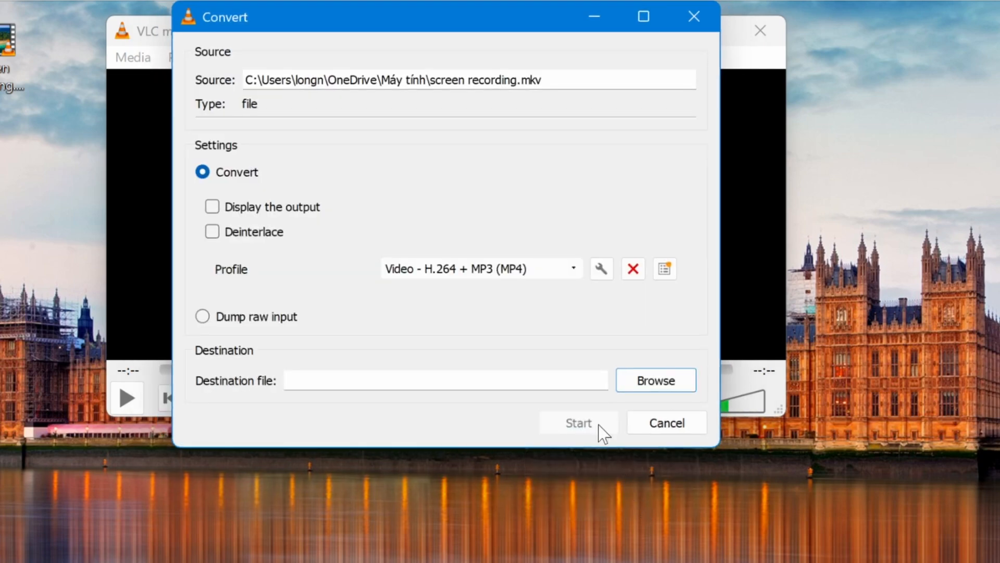
pyautogui.moveTo(606, 415)
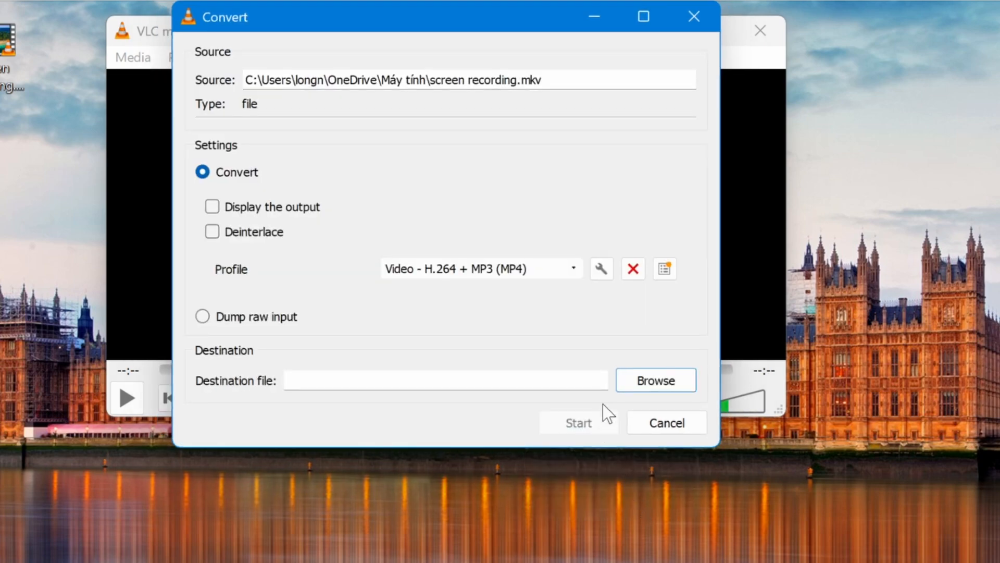
pyautogui.click(572, 268)
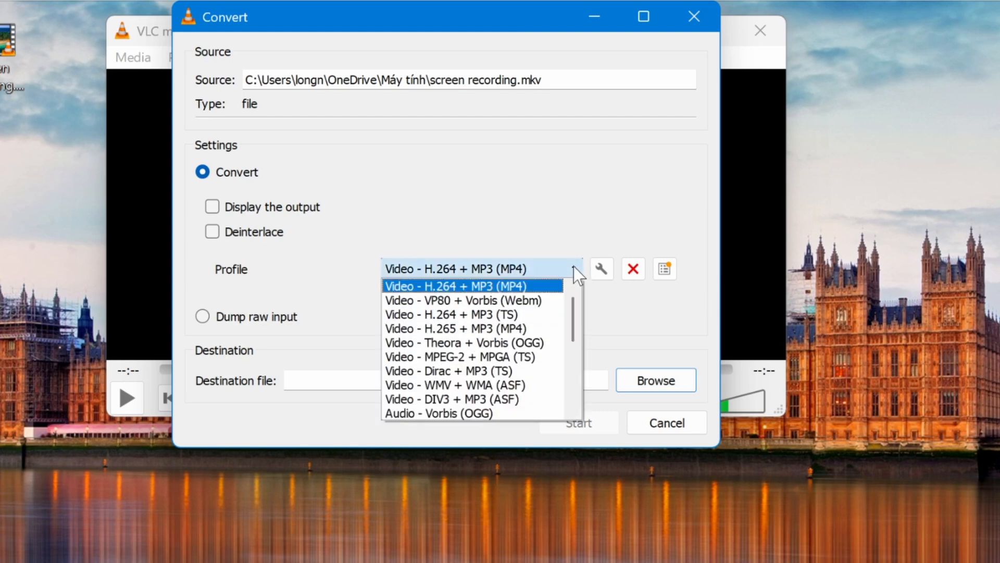
pyautogui.click(454, 285)
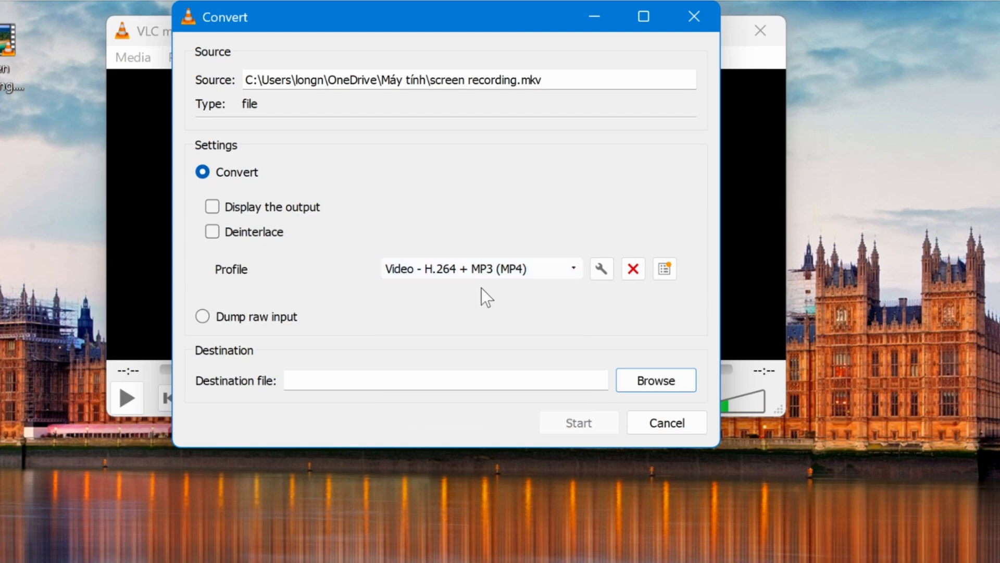
pyautogui.moveTo(618, 281)
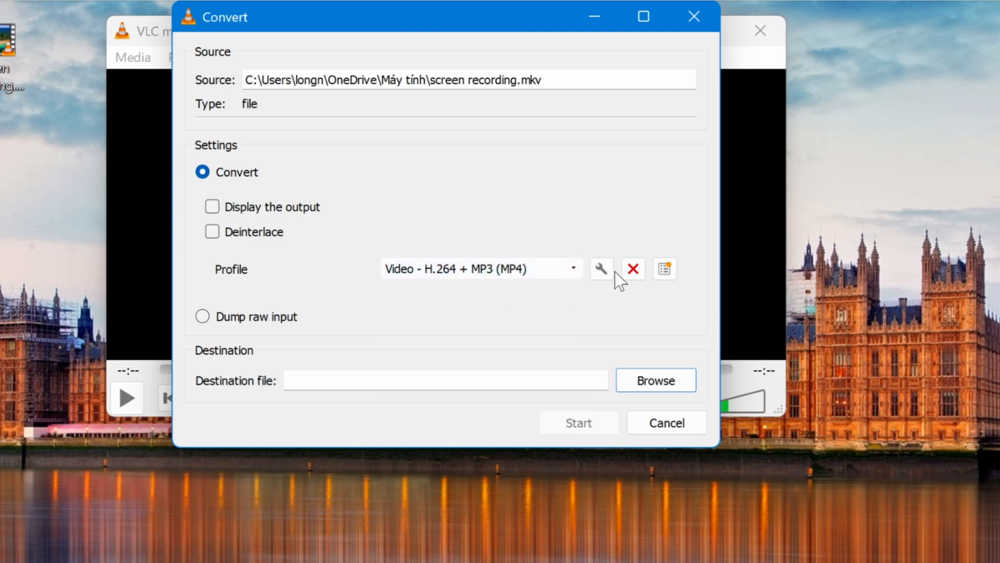
# - Set the H.264 + MP3 (MP4) profile to keep original video and audio tracks, and save it
pyautogui.click(600, 268)
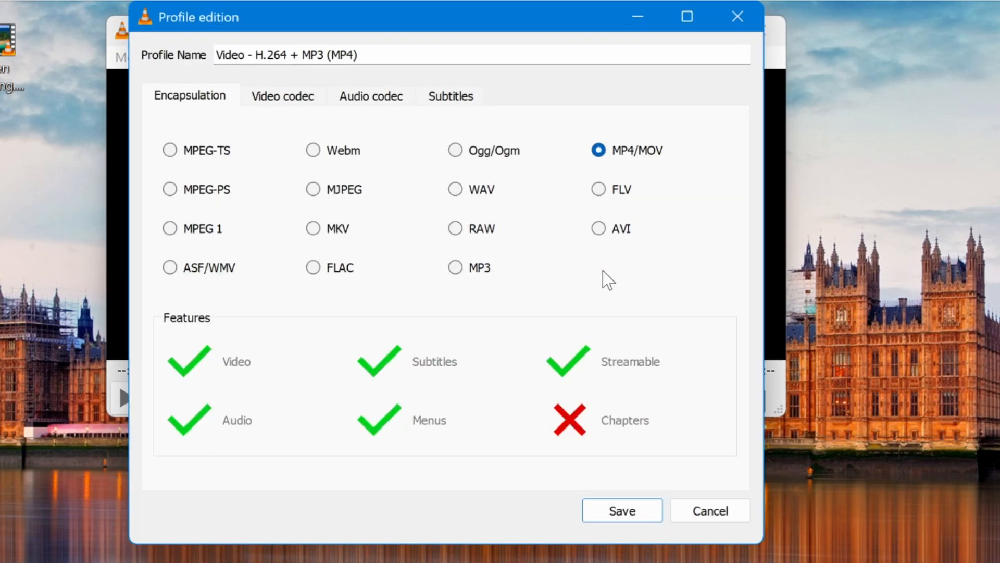
pyautogui.moveTo(596, 278)
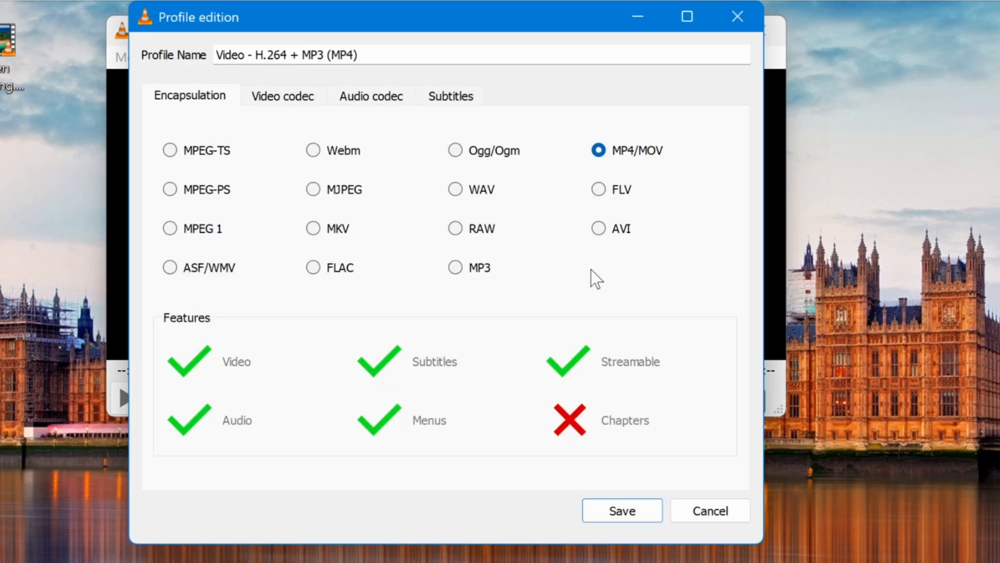
pyautogui.click(282, 96)
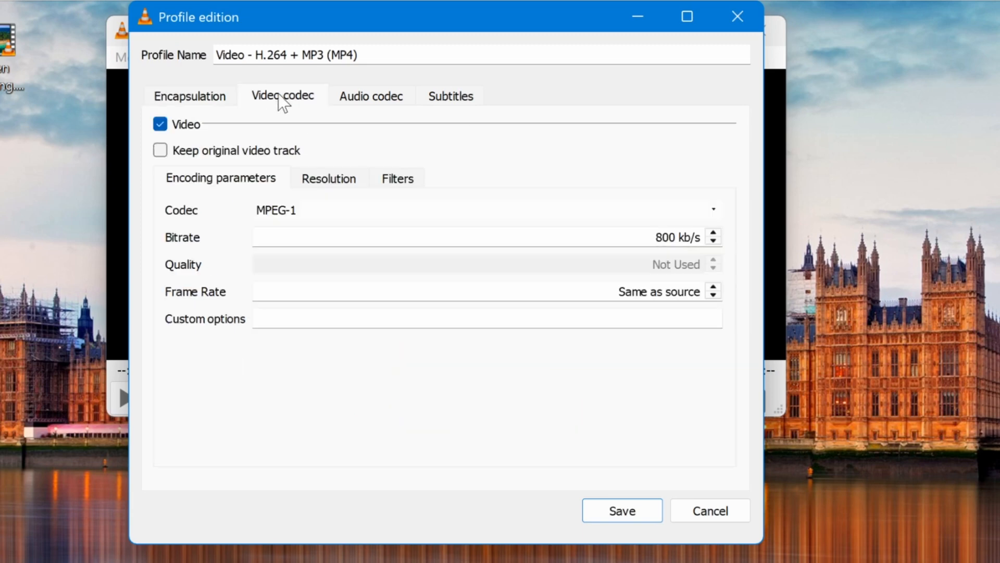
pyautogui.click(160, 150)
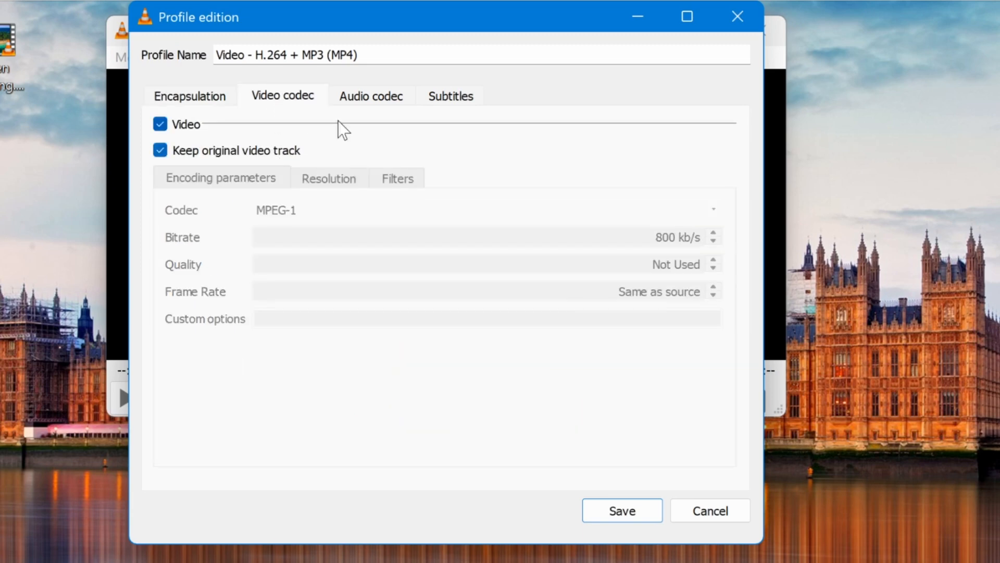
pyautogui.moveTo(358, 102)
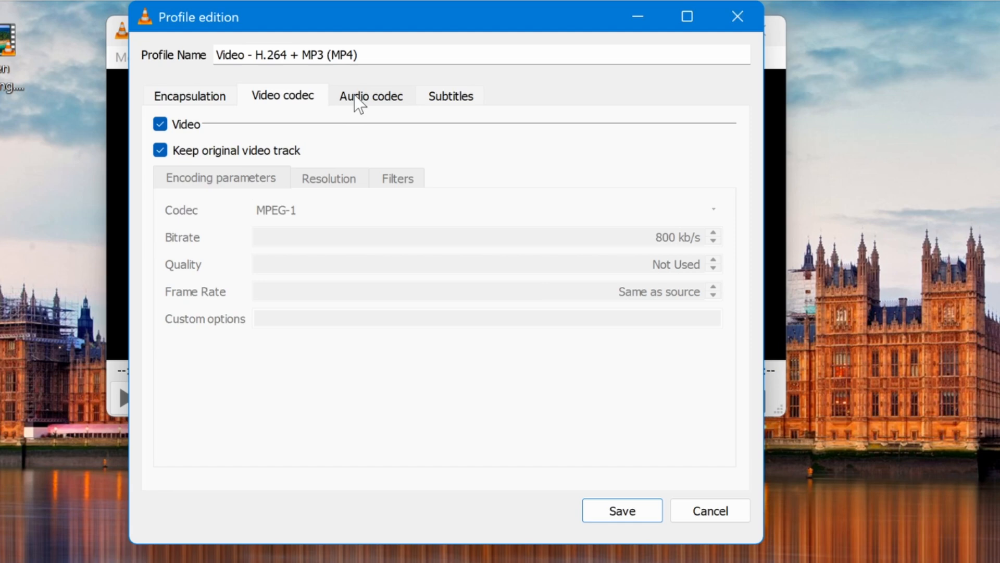
pyautogui.click(369, 96)
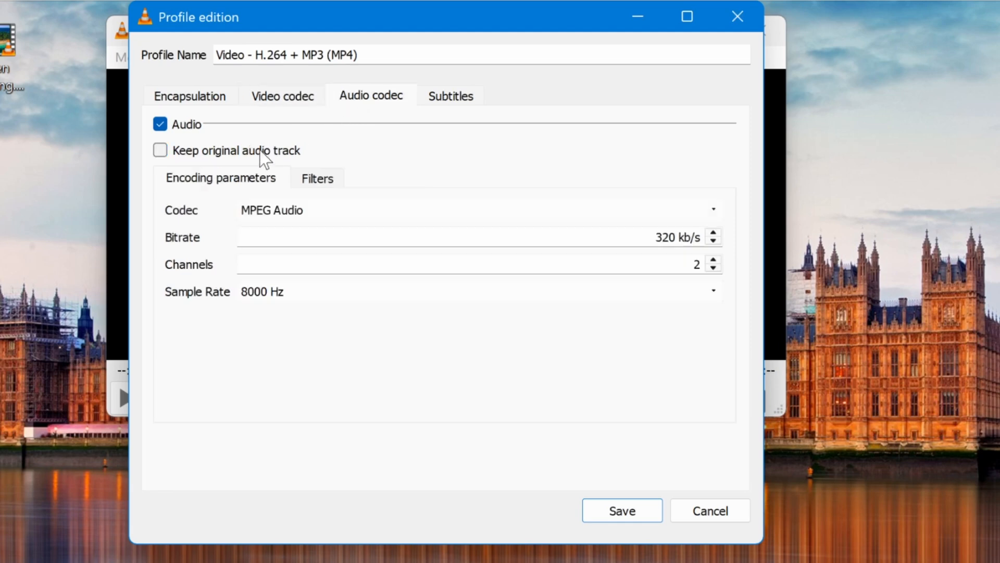
pyautogui.click(160, 151)
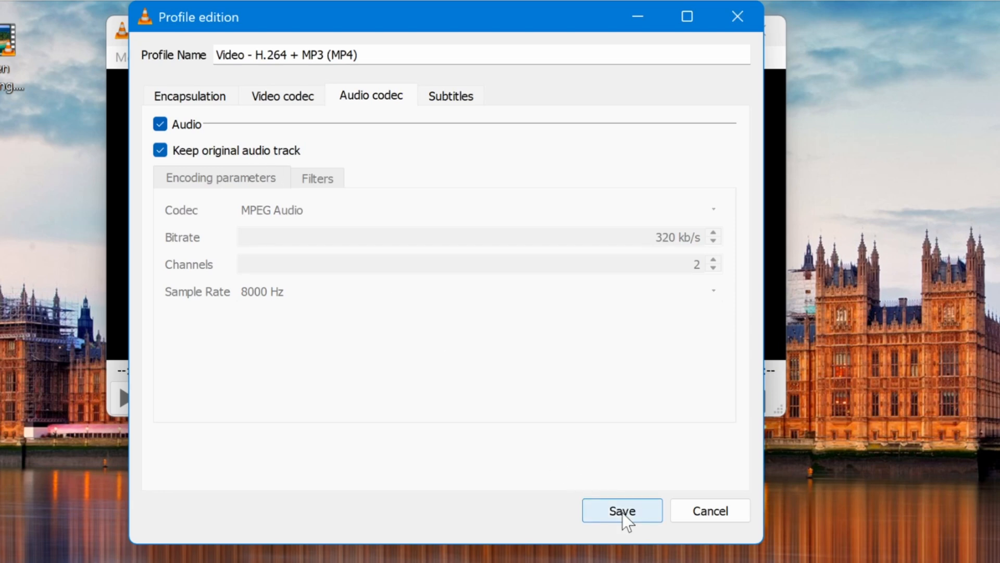
pyautogui.click(621, 510)
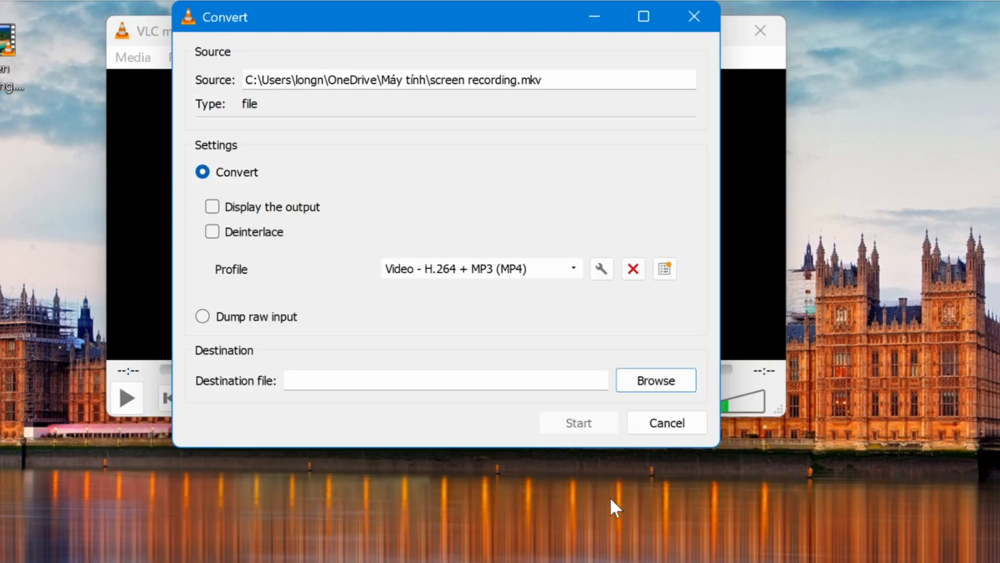
pyautogui.moveTo(293, 214)
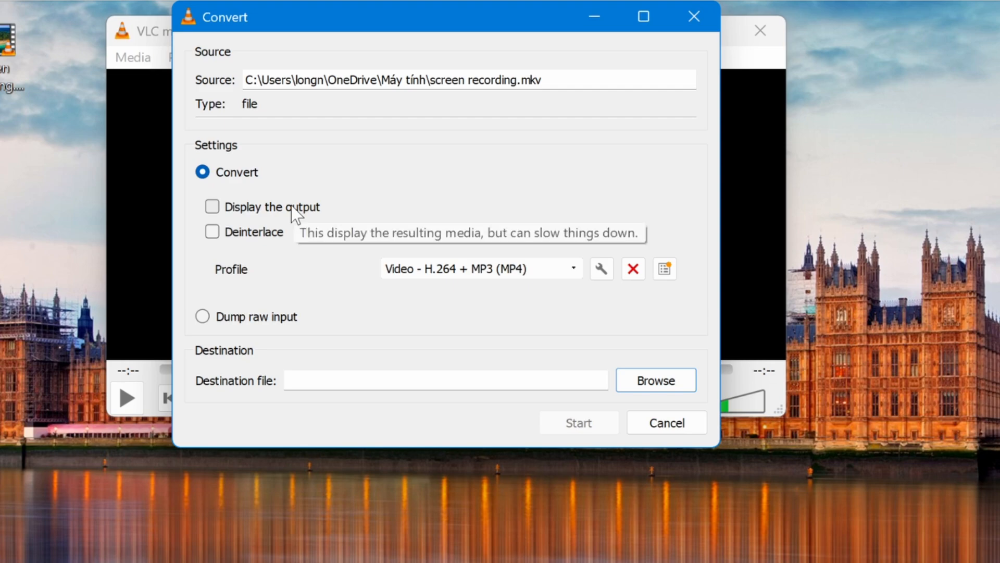
# - Enable 'Display the output' and browse for the destination file location
pyautogui.click(212, 207)
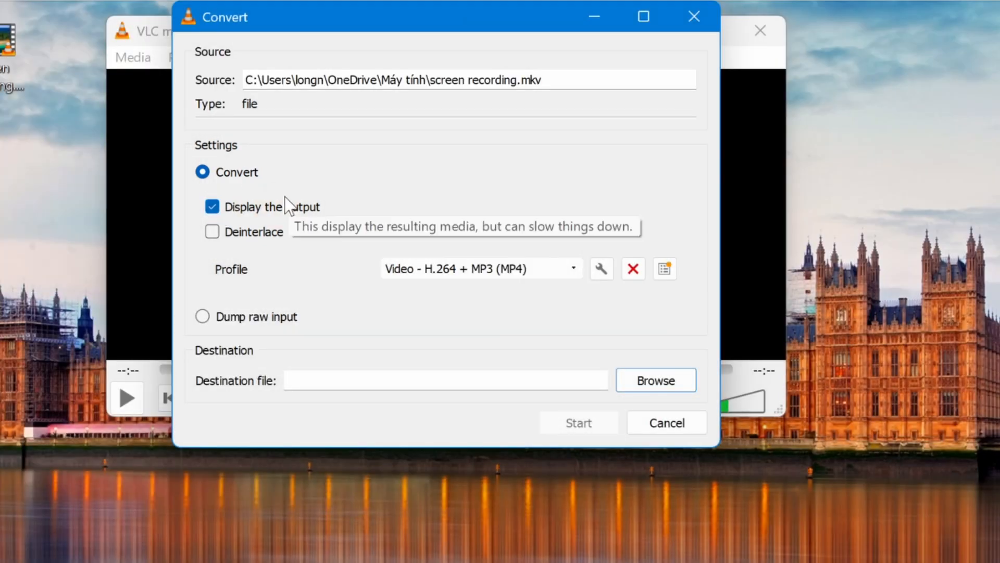
pyautogui.click(654, 380)
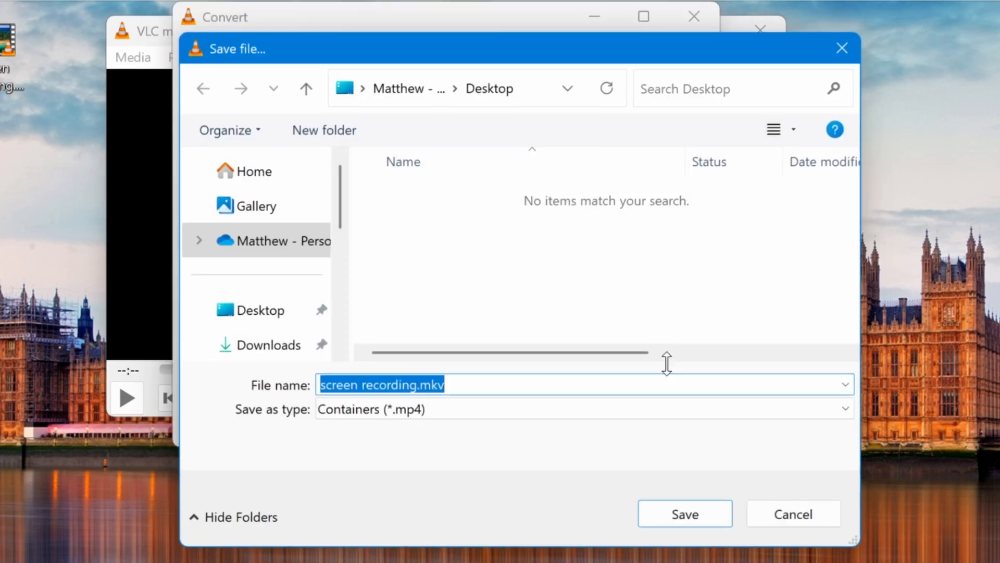
# - Set the destination file to convert.mp4 on the Desktop
pyautogui.click(258, 310)
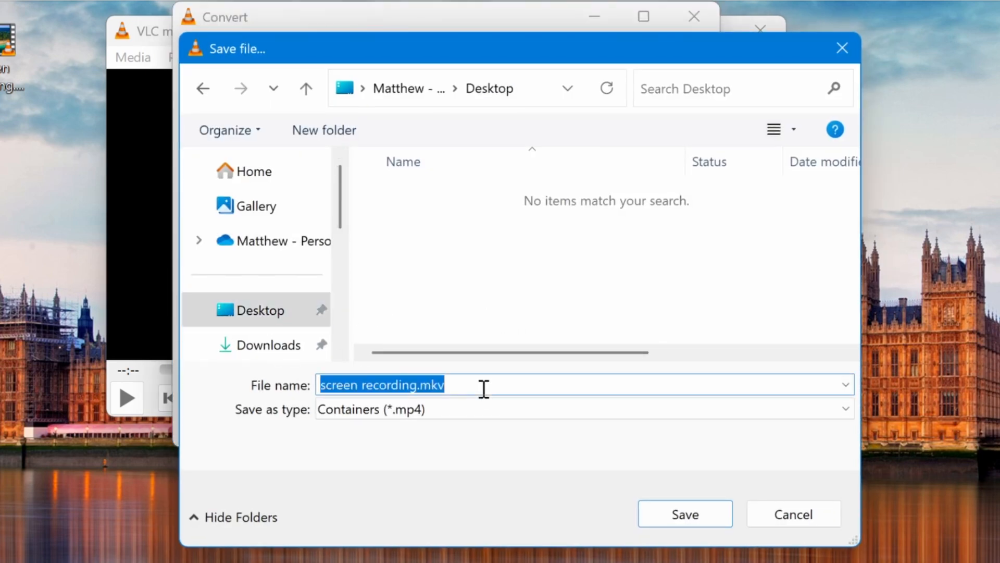
pyautogui.write('conver')
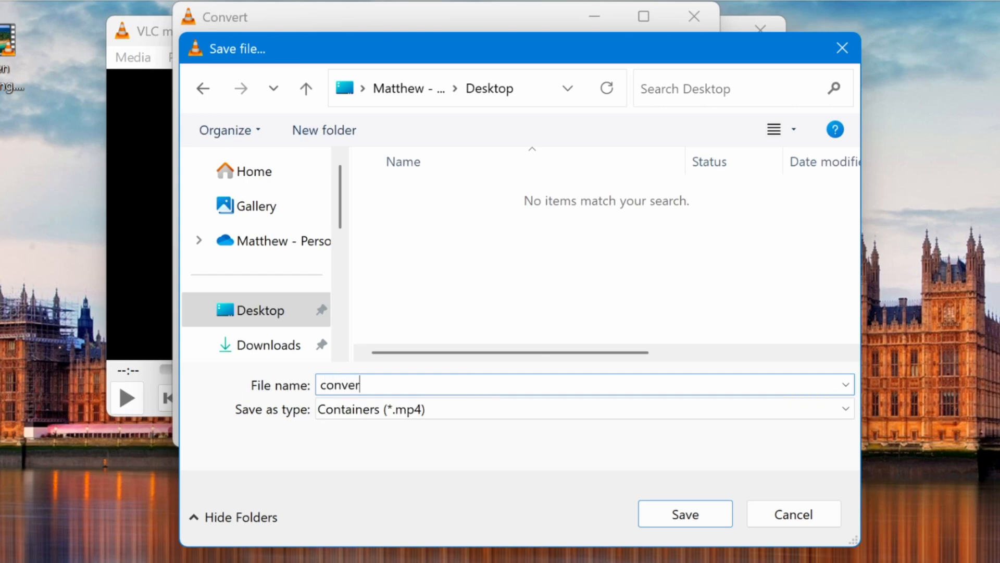
pyautogui.write('t.mp')
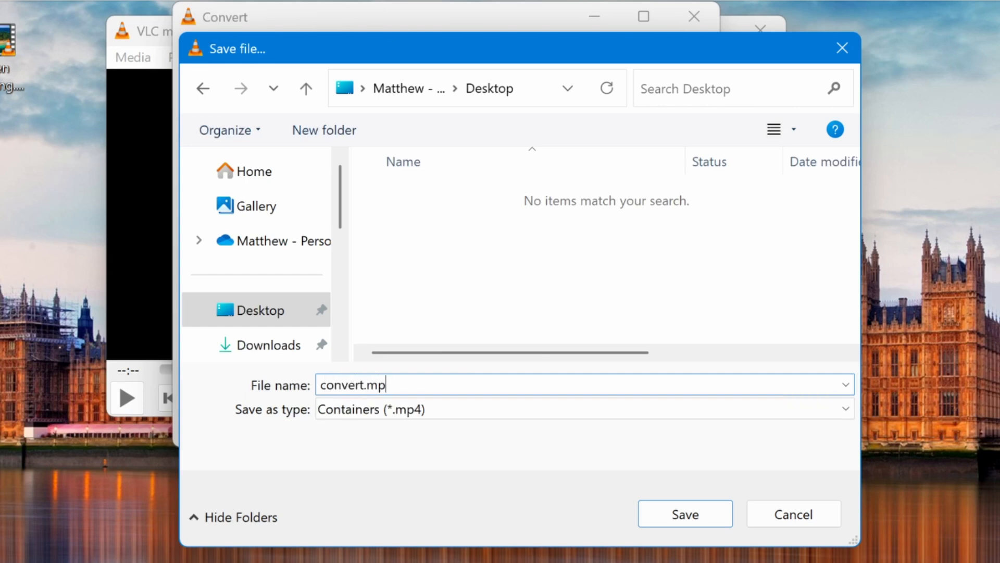
pyautogui.write('4')
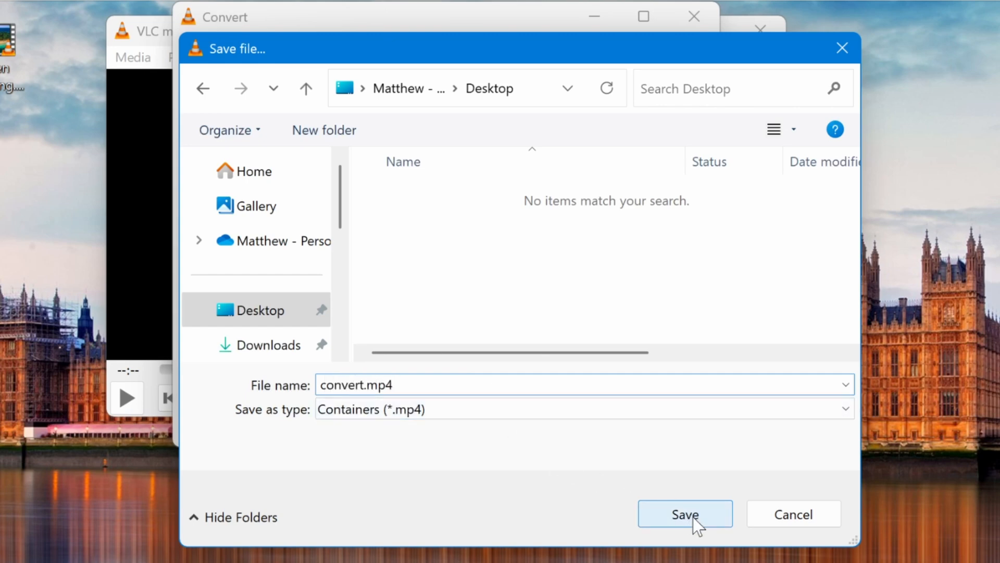
pyautogui.click(685, 513)
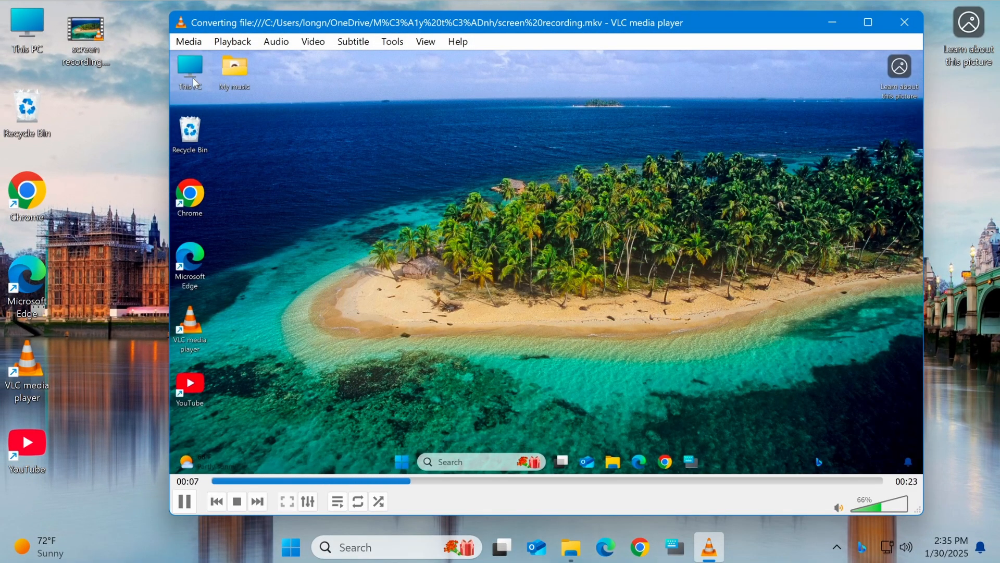
# - Run the conversion to completion, refresh the desktop, and close VLC
pyautogui.click(612, 461)
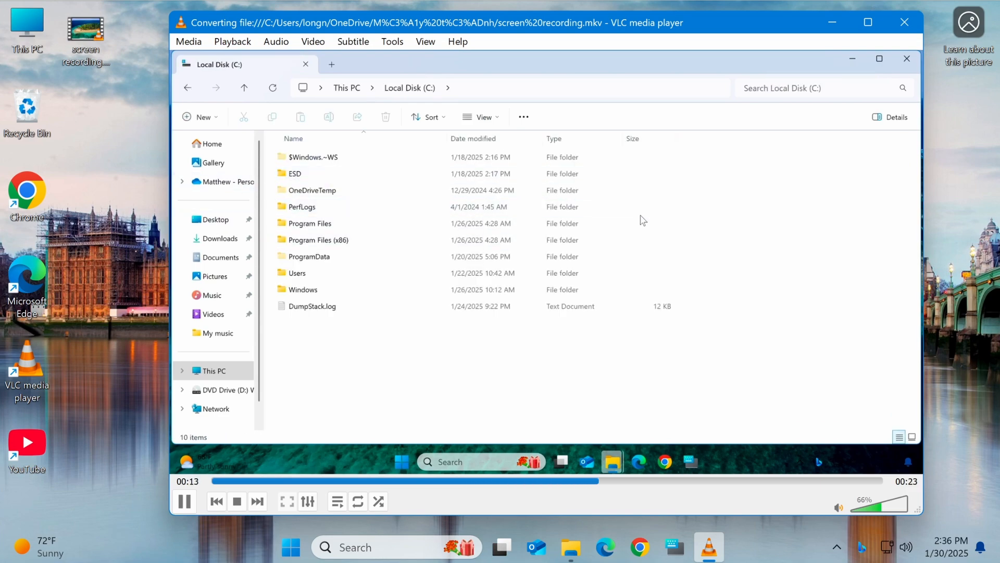
pyautogui.click(906, 58)
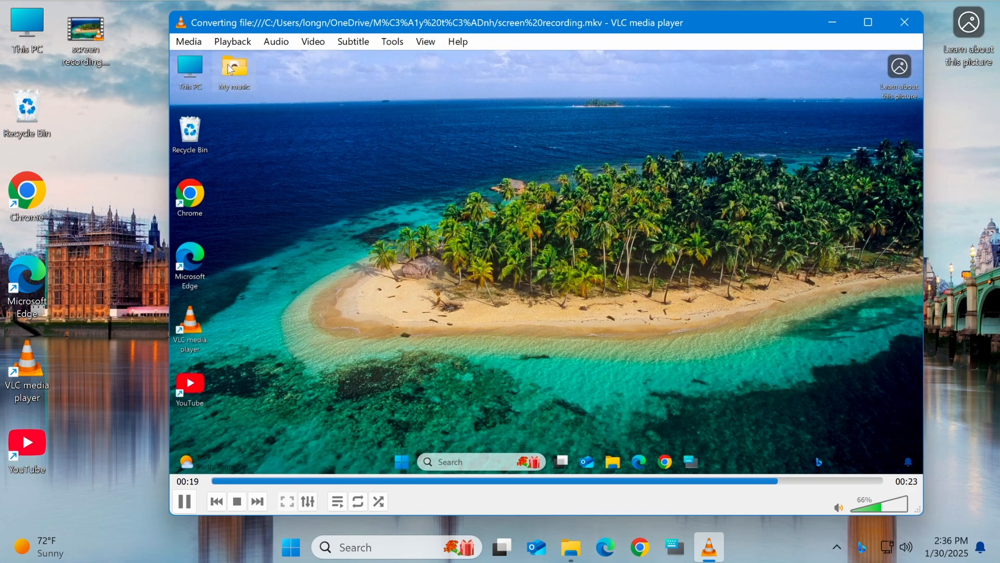
pyautogui.click(237, 501)
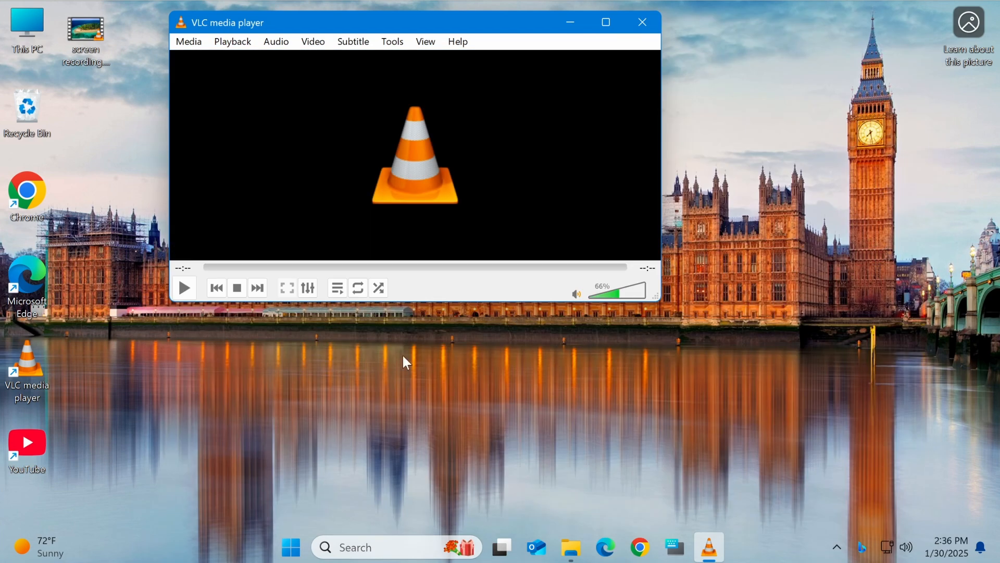
pyautogui.rightClick(406, 362)
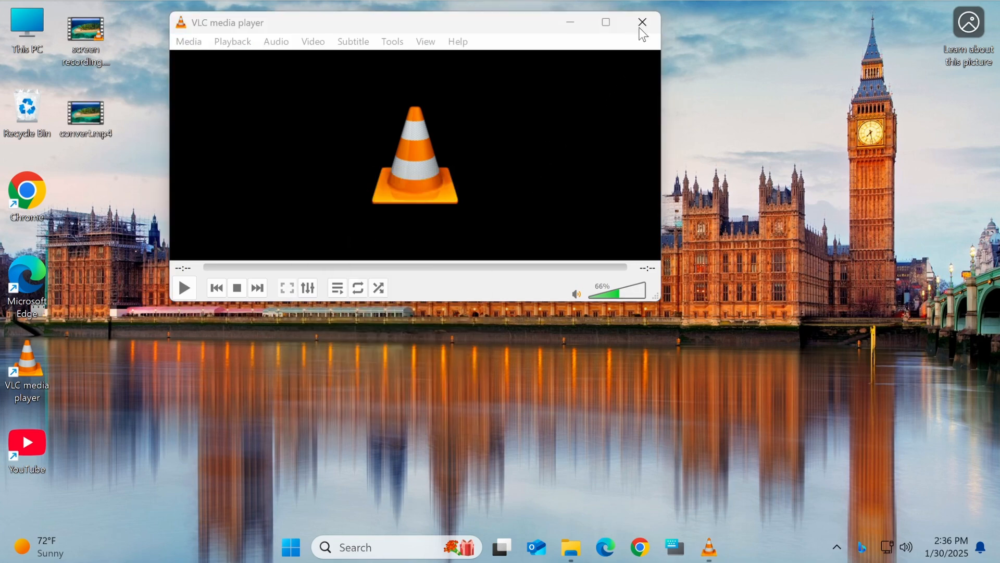
pyautogui.click(641, 22)
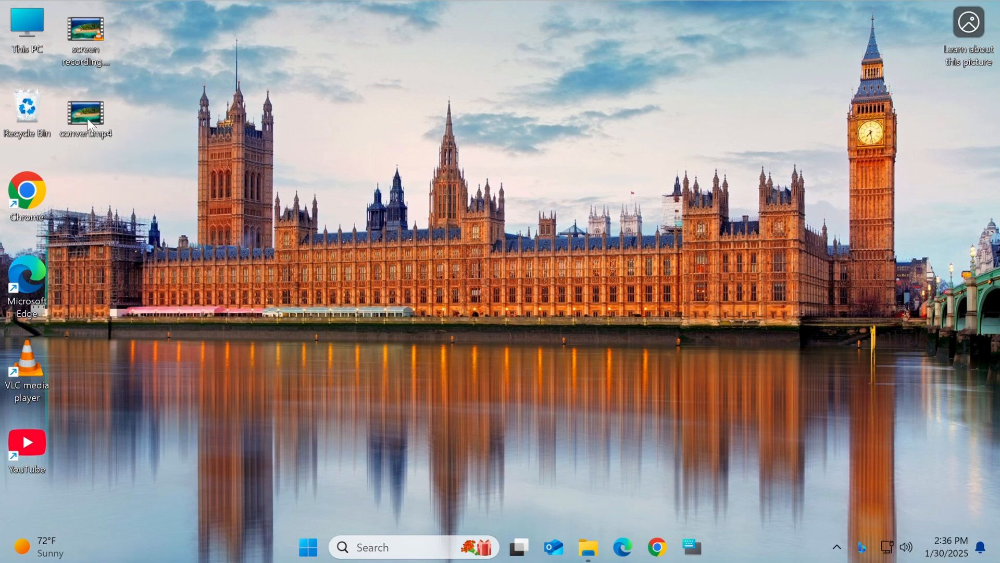
# - Play convert.mp4 from the desktop briefly, then close VLC
pyautogui.rightClick(85, 114)
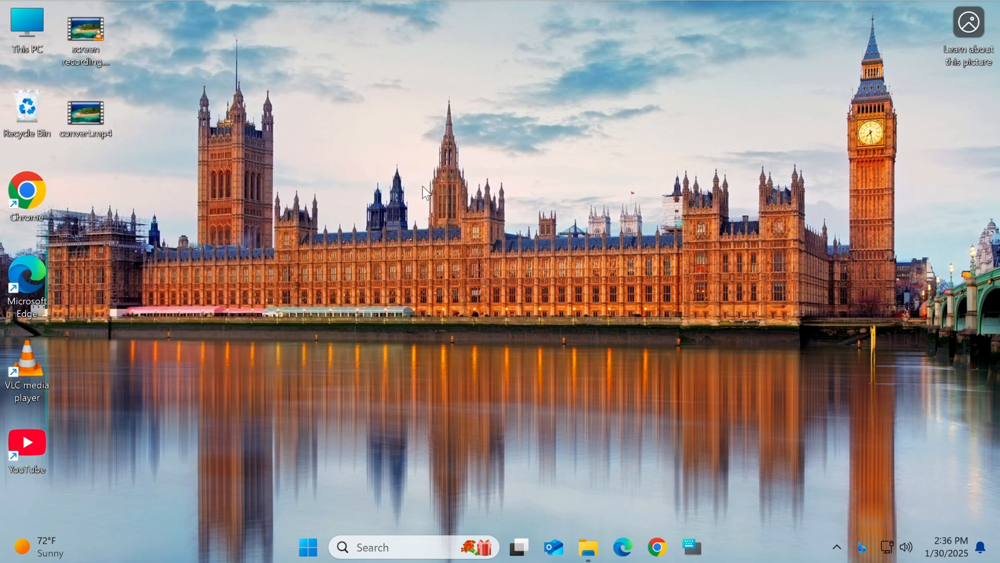
pyautogui.doubleClick(85, 111)
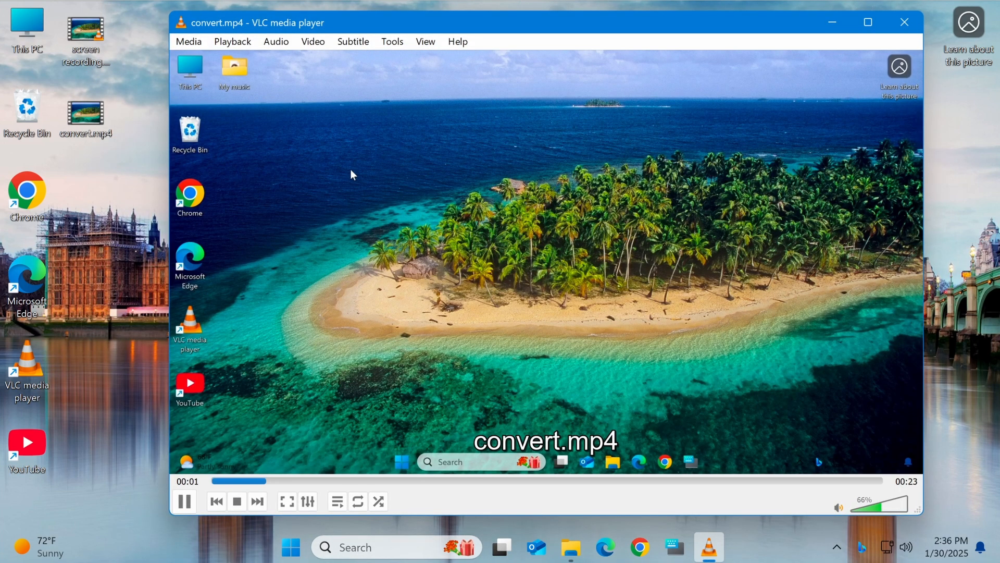
pyautogui.moveTo(375, 223)
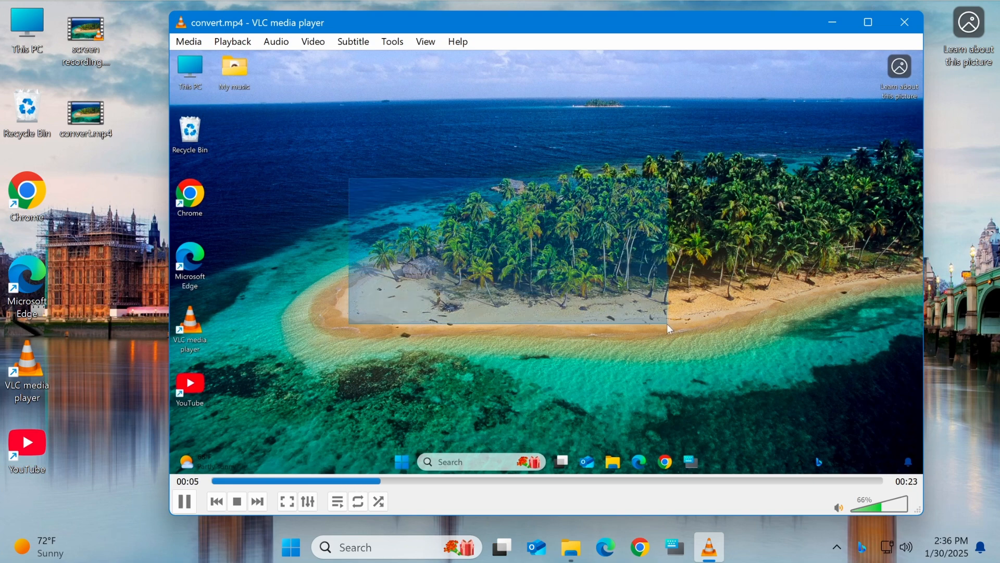
pyautogui.click(612, 461)
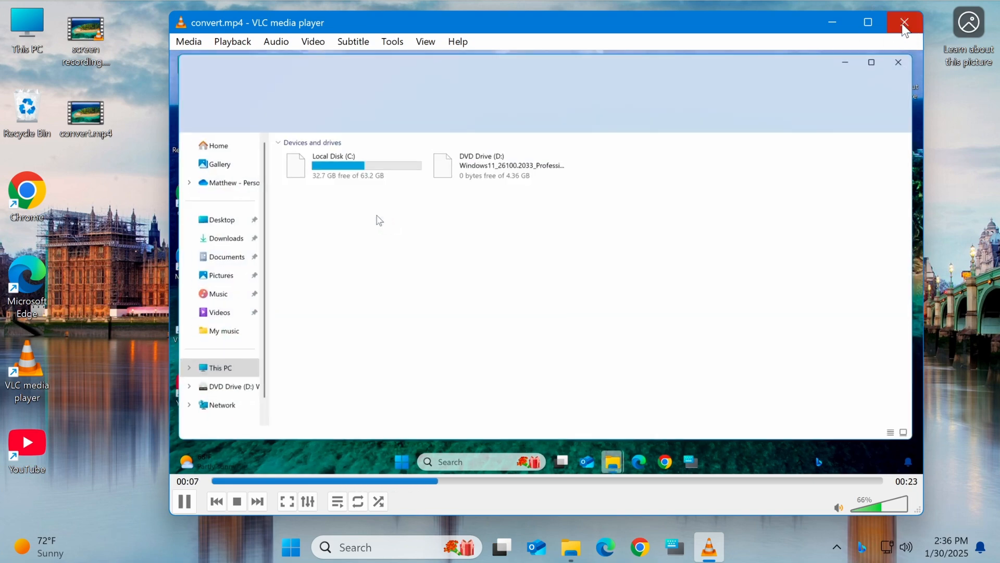
pyautogui.click(904, 23)
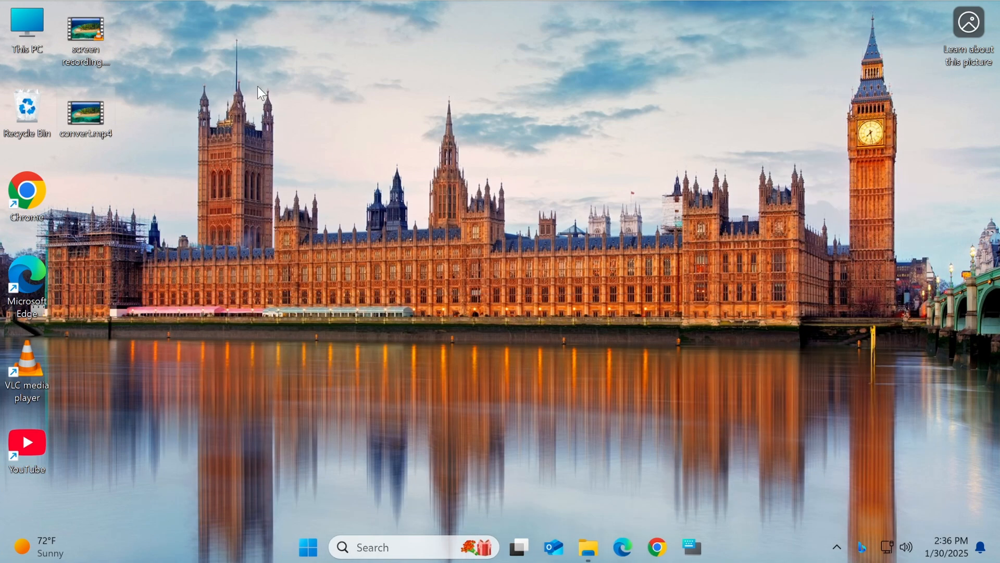
pyautogui.moveTo(100, 198)
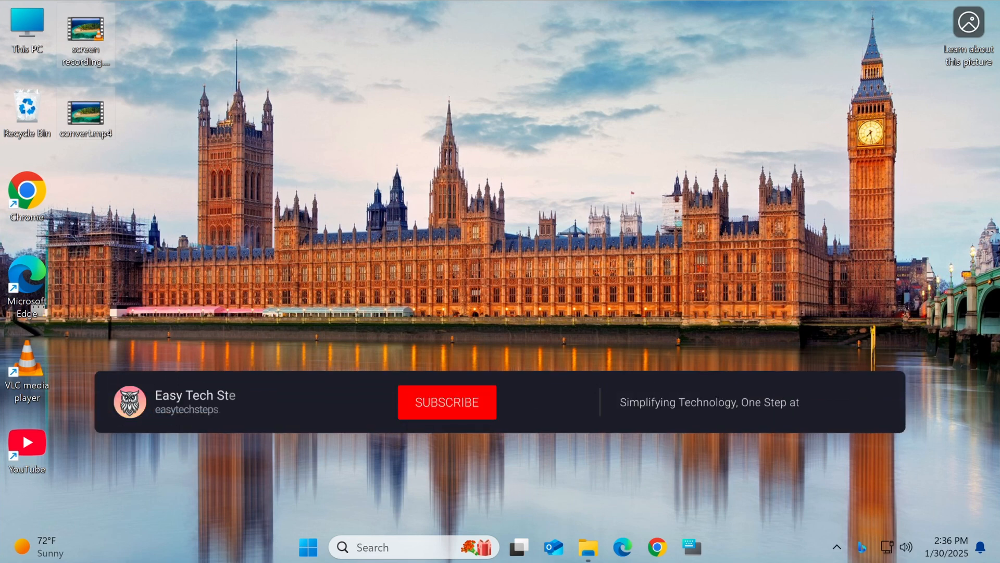
pyautogui.click(446, 401)
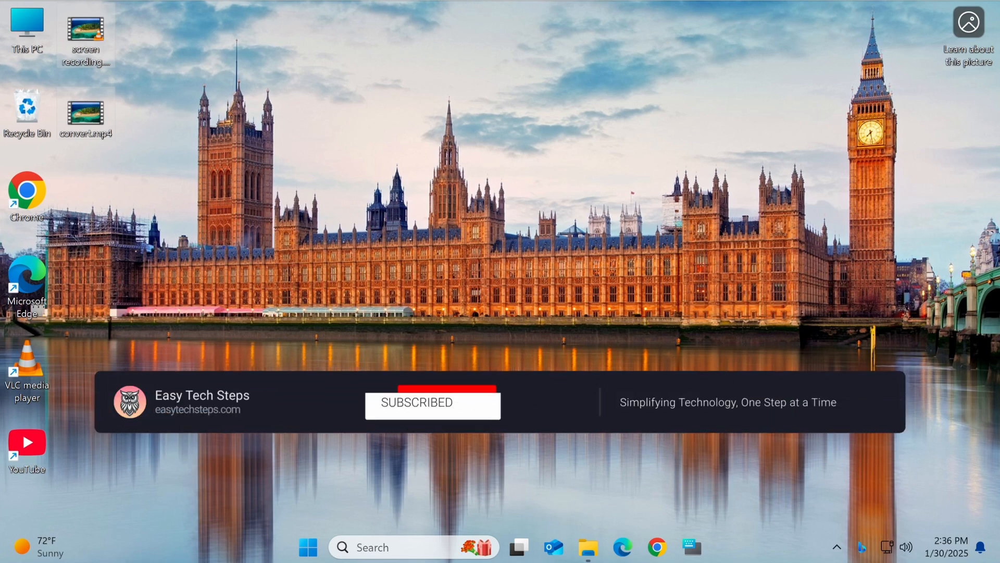